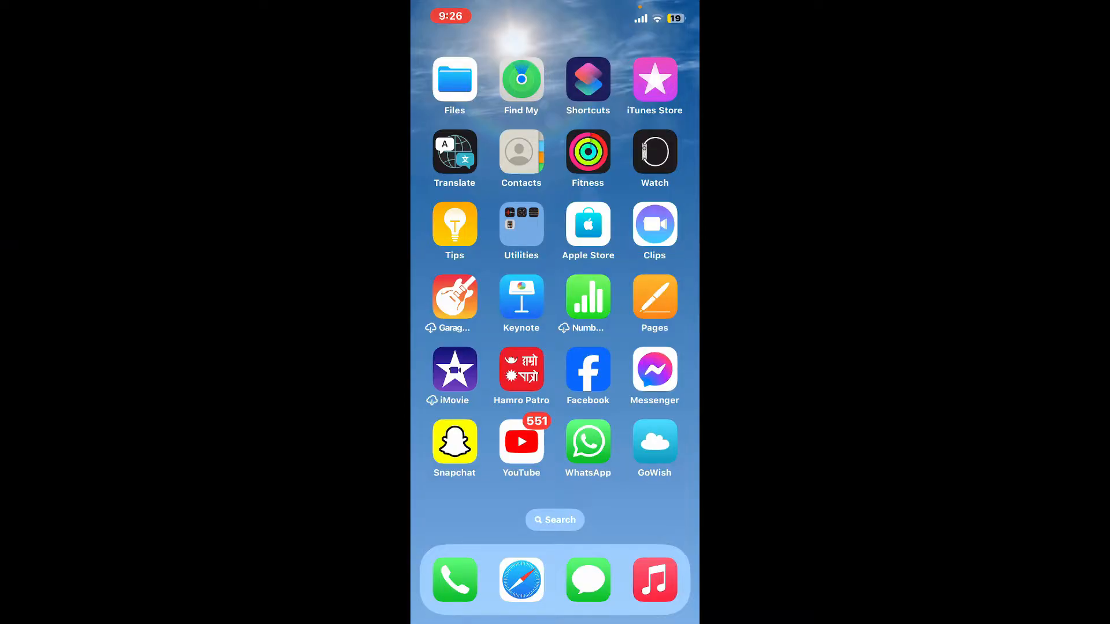
- Launch GoWish and reach your own profile page through the main menu
{"action": "left_click", "coordinate": [653, 442]}
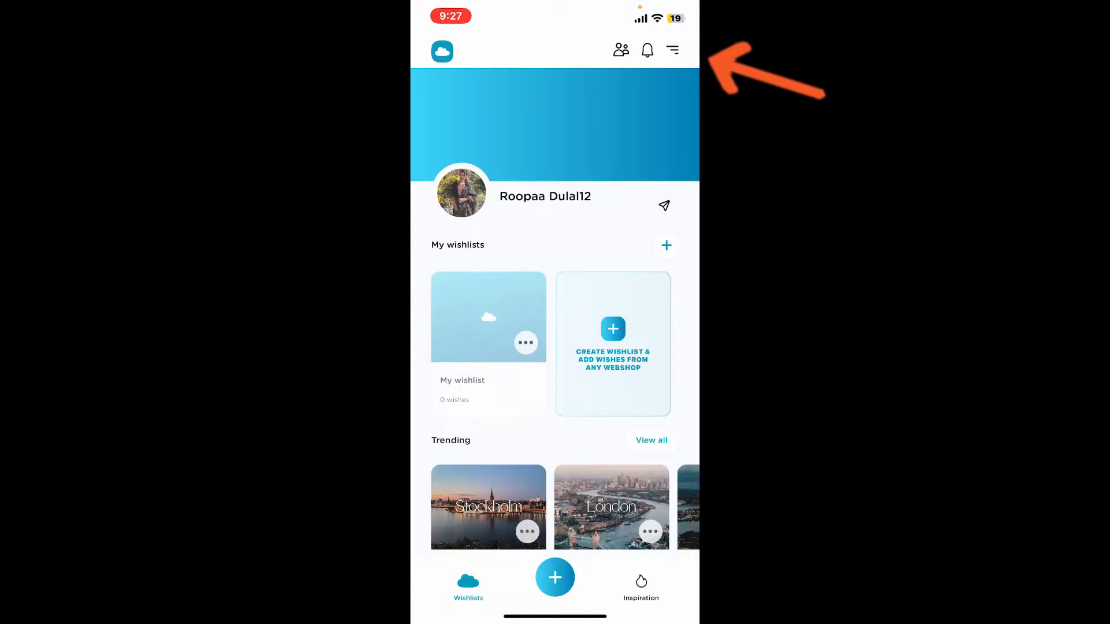
{"action": "left_click", "coordinate": [672, 50]}
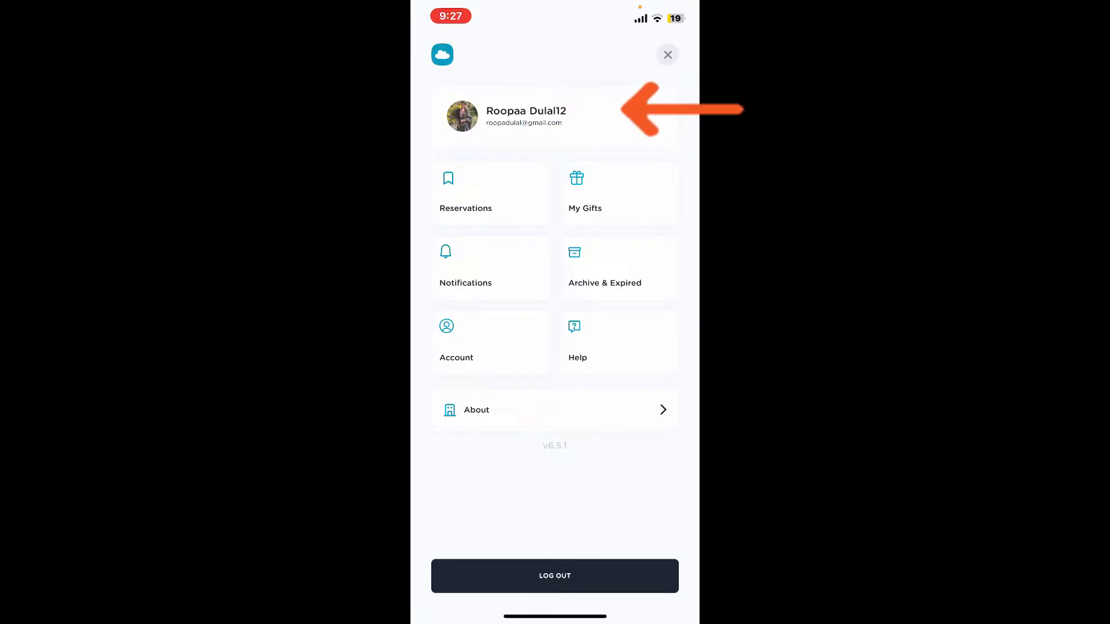
{"action": "left_click", "coordinate": [527, 116]}
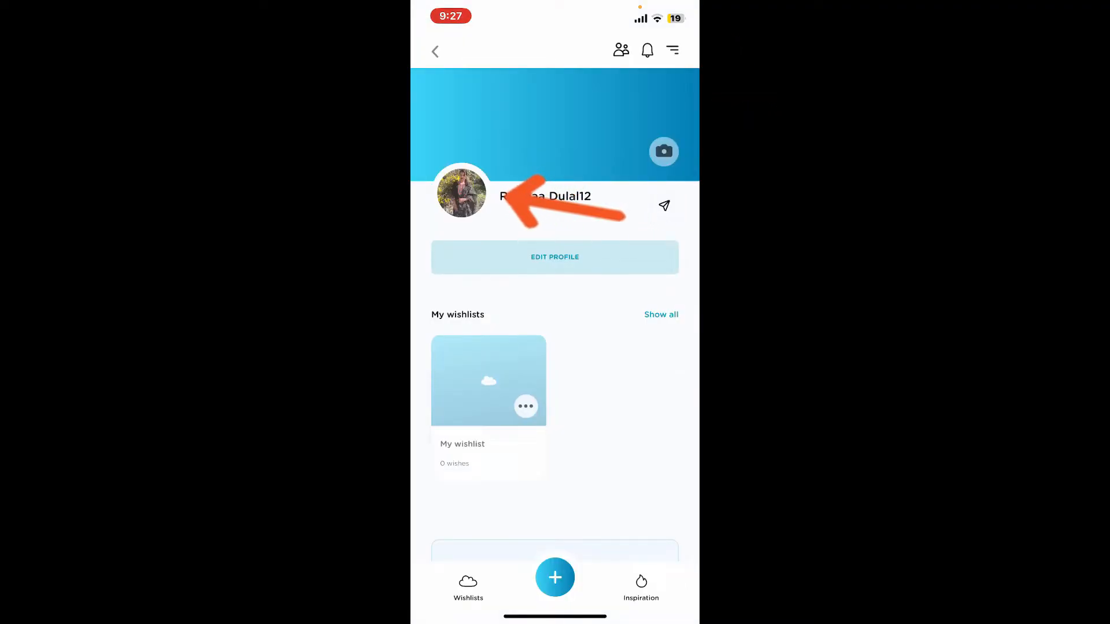
- Show the view, change and delete options for the profile picture
{"action": "left_click", "coordinate": [462, 193]}
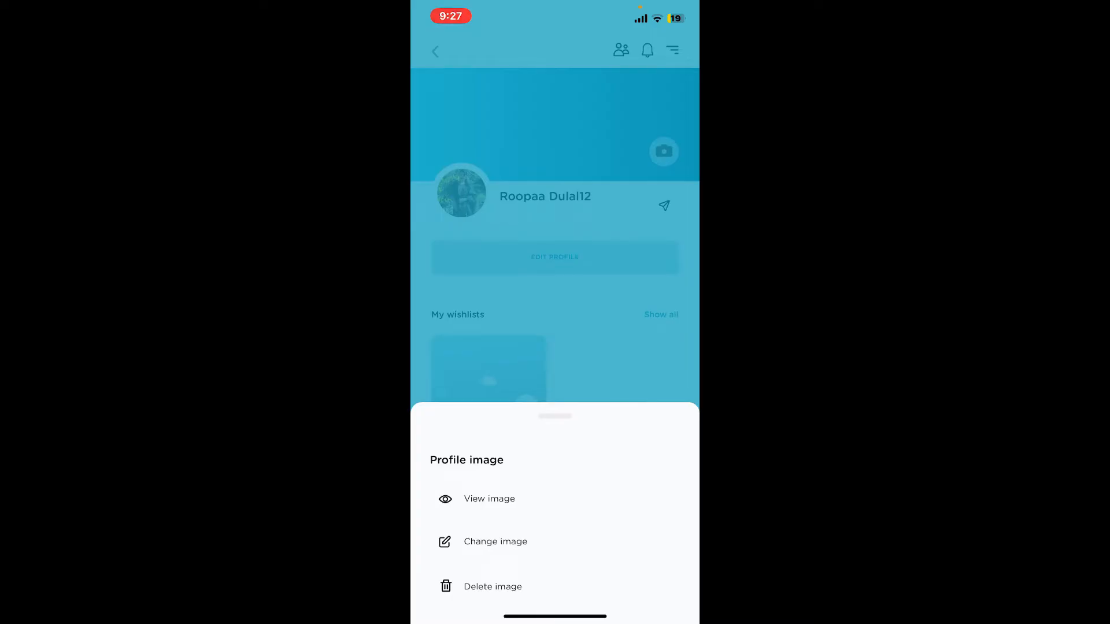
- Change the profile image to the rooftop photo from the library
{"action": "left_click", "coordinate": [495, 542]}
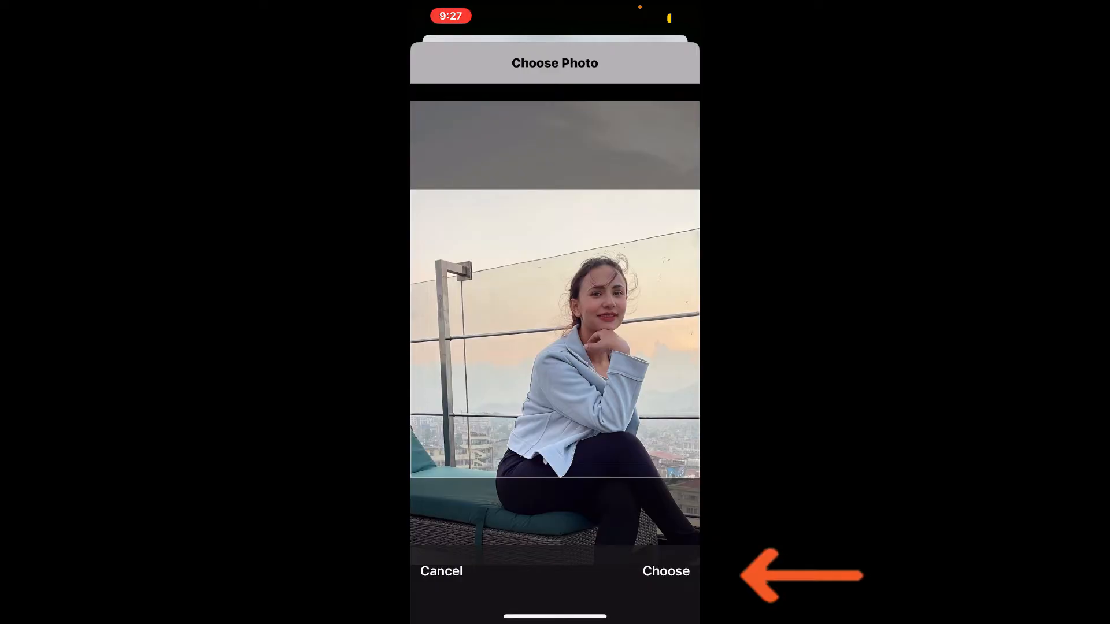
{"action": "left_click", "coordinate": [665, 571]}
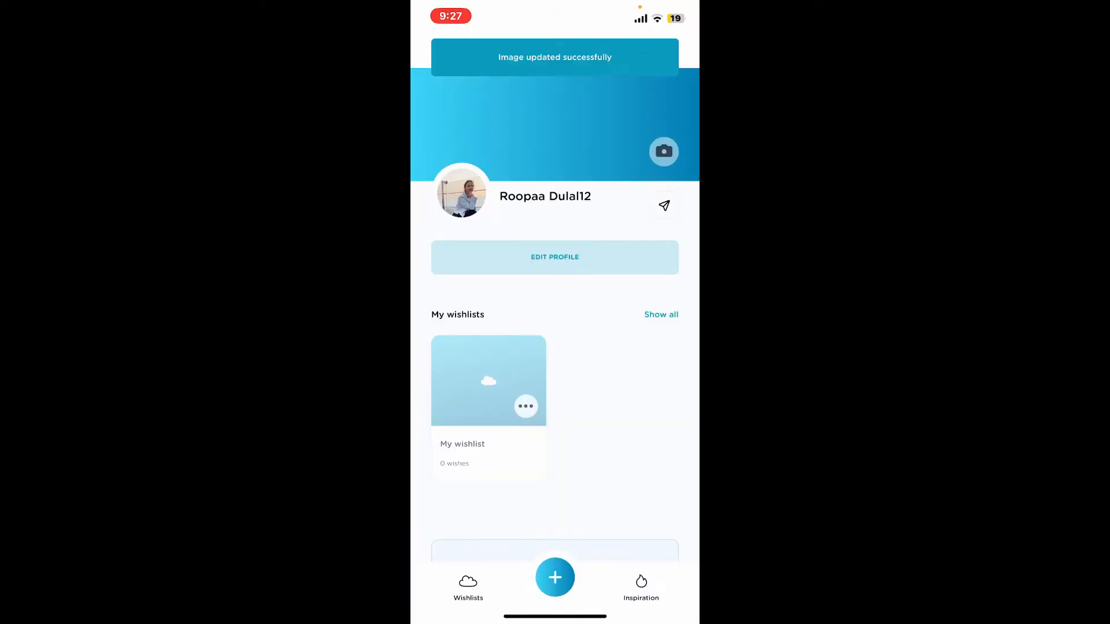